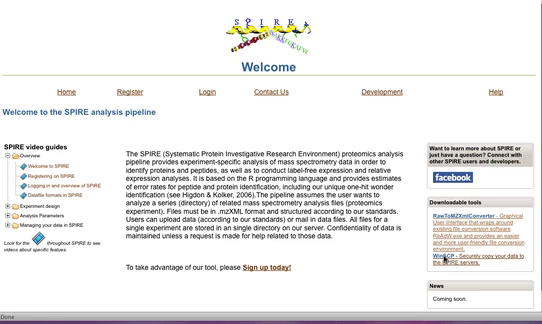
mouse_move(446, 256)
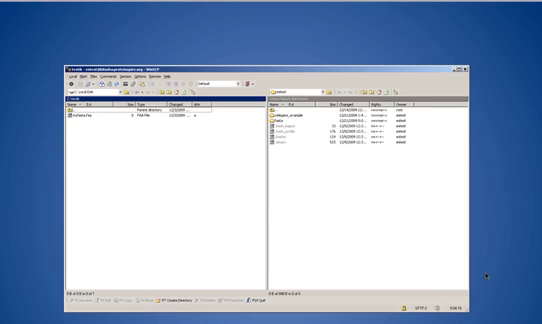
mouse_move(188, 240)
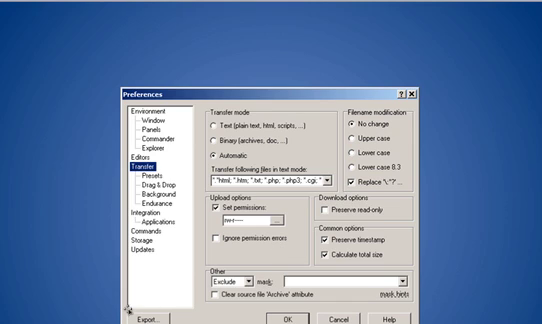
mouse_move(128, 304)
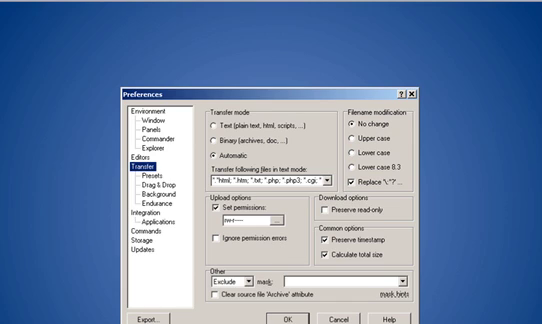